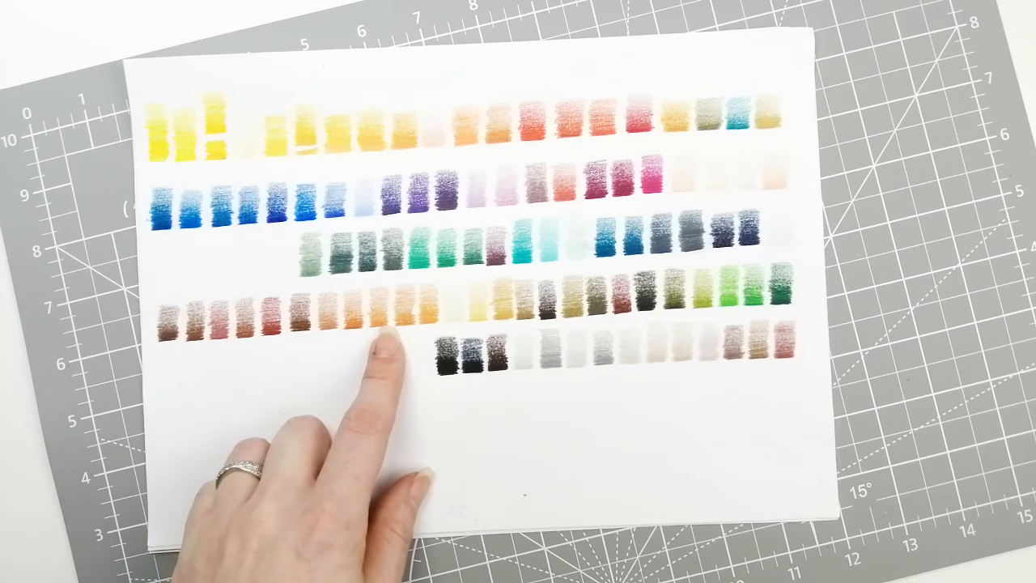
mouse_move(385, 388)
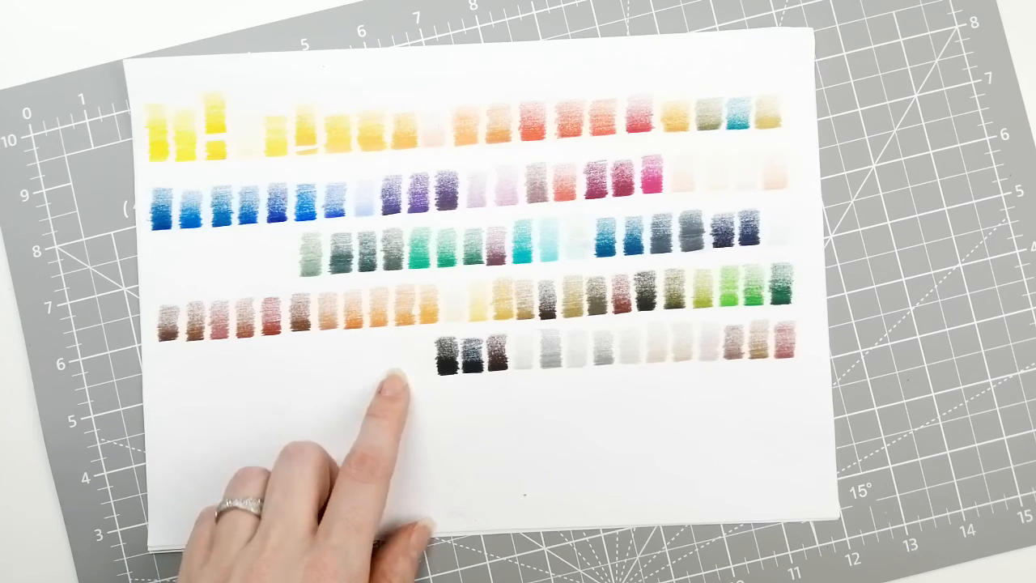